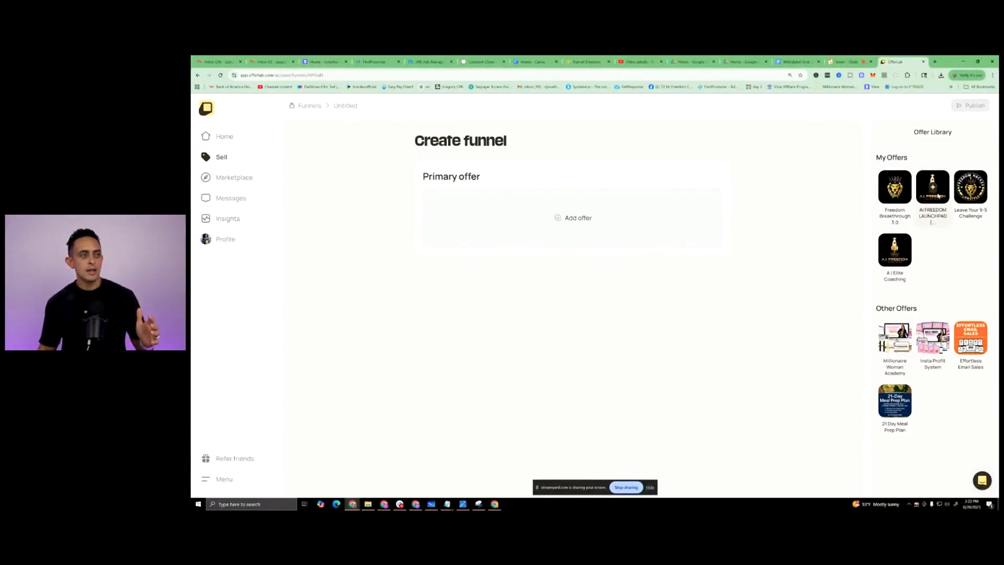
- Set AI FREEDOM LAUNCHPAD as the primary offer and open the marketplace in a new tab
click(931, 187)
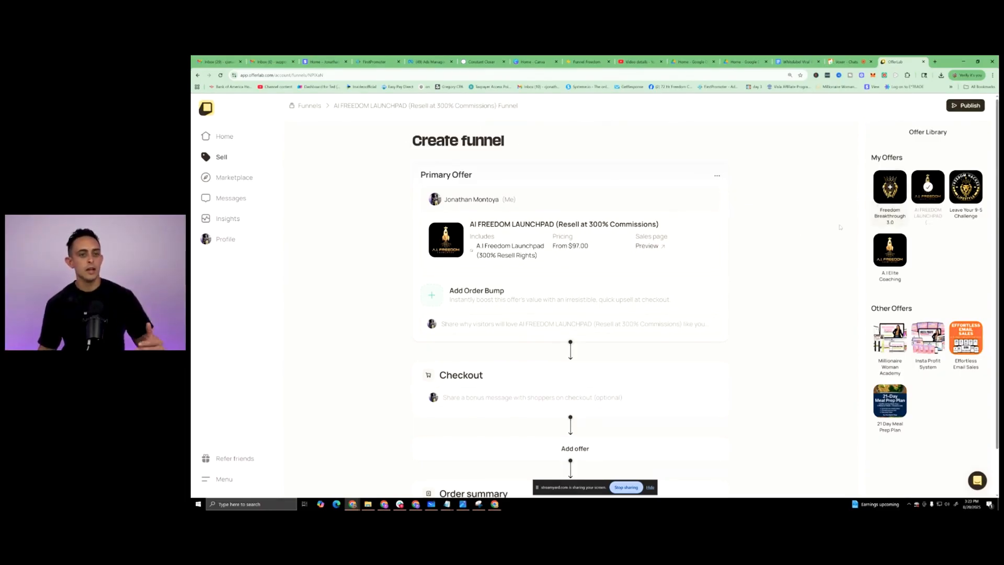
mouse_move(775, 219)
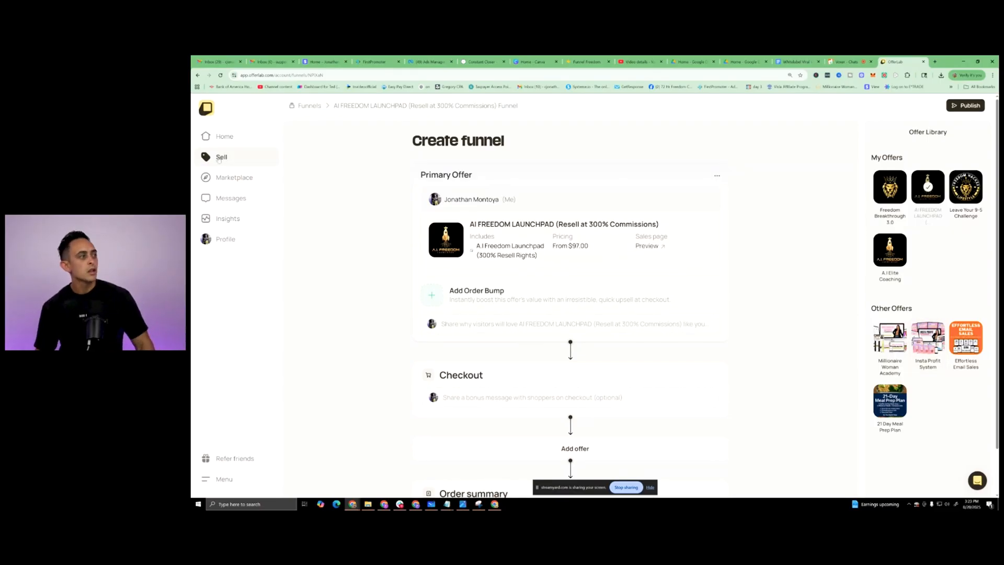
right_click(234, 177)
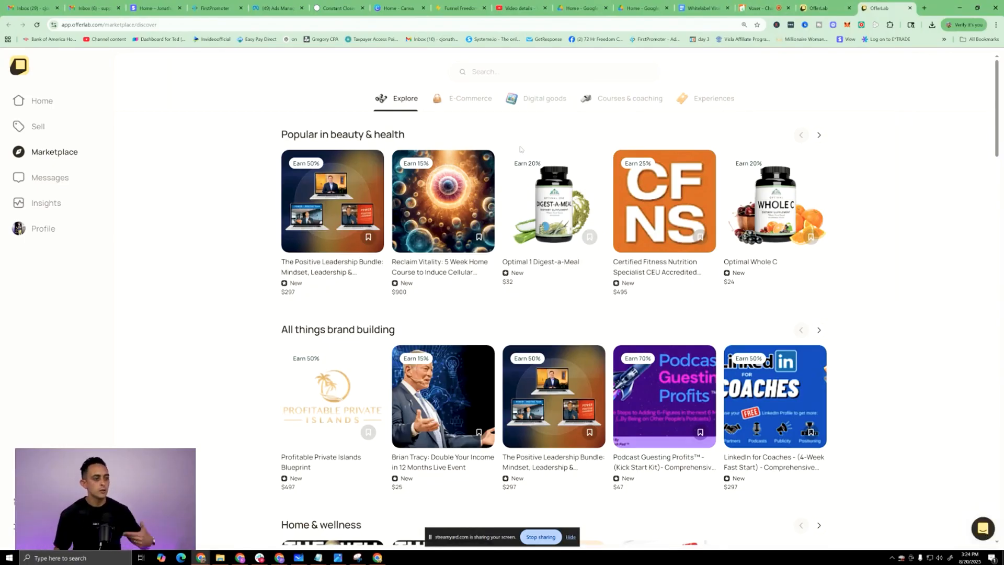
mouse_move(534, 86)
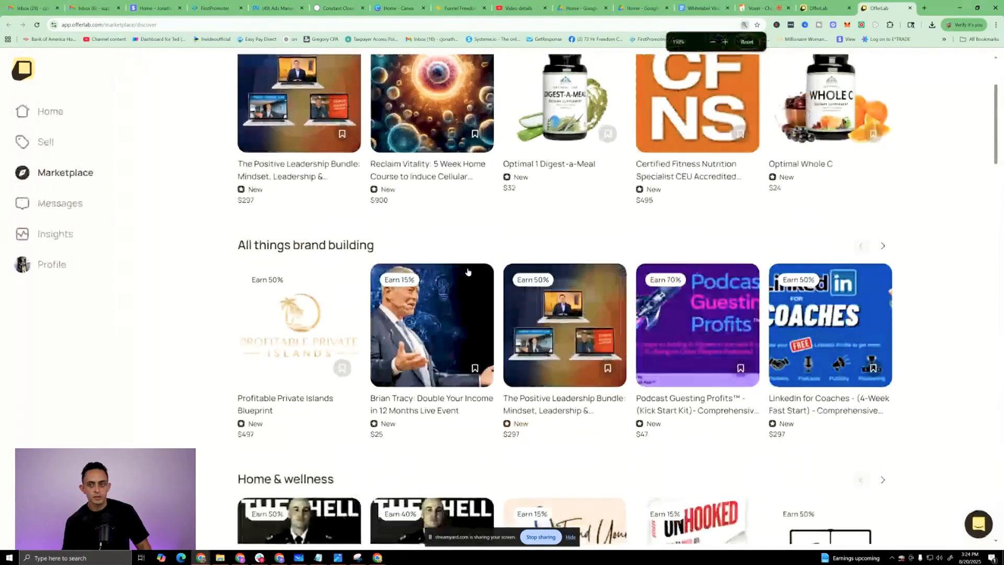
- Scroll through the Explore listings to the Courses & coaching offers
scroll(down, 3)
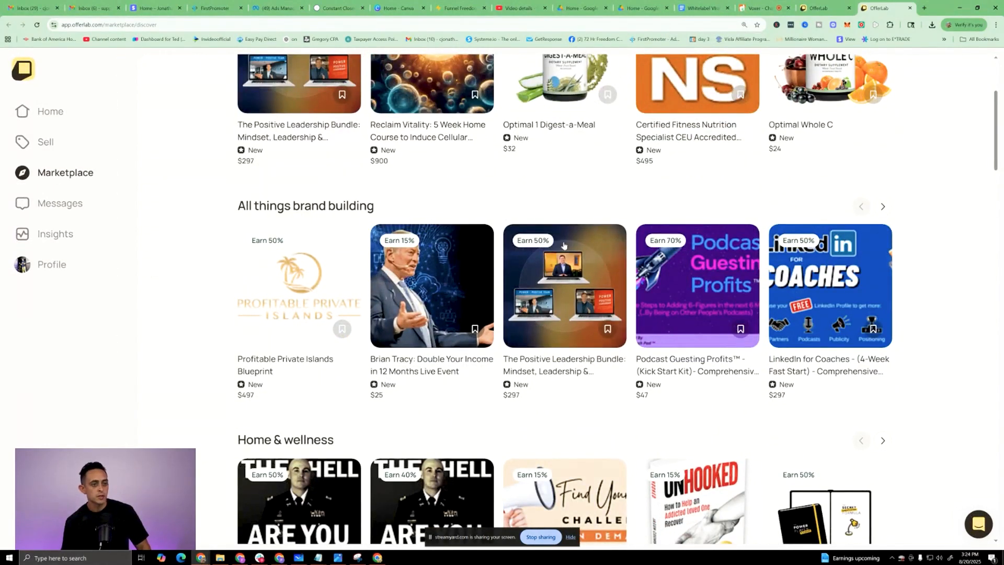
scroll(down, 3)
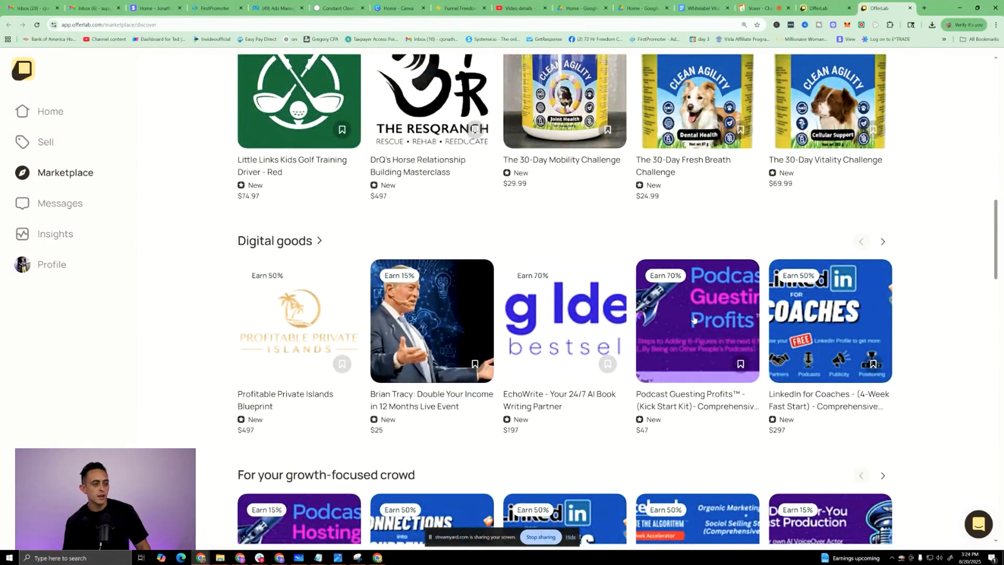
scroll(down, 3)
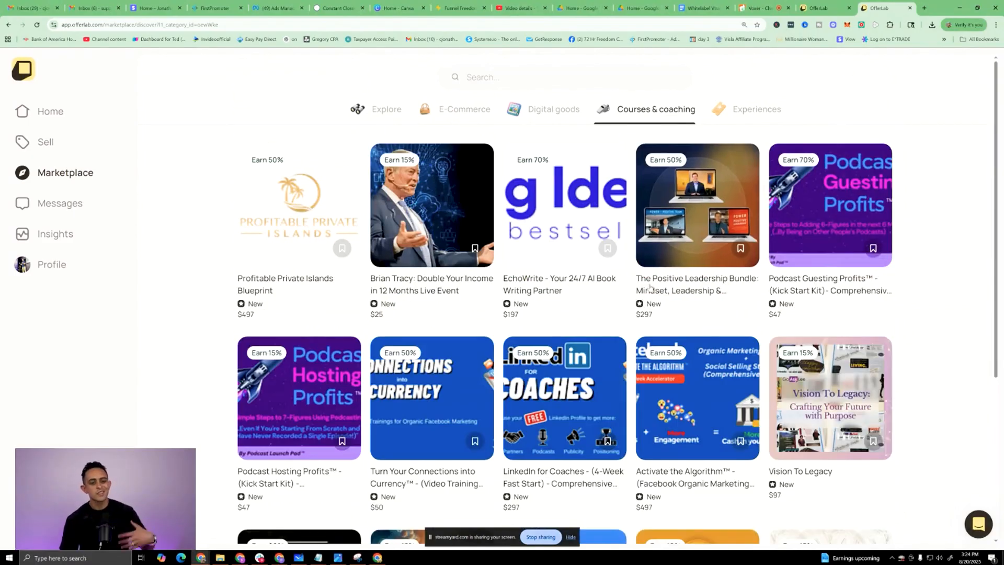
scroll(down, 3)
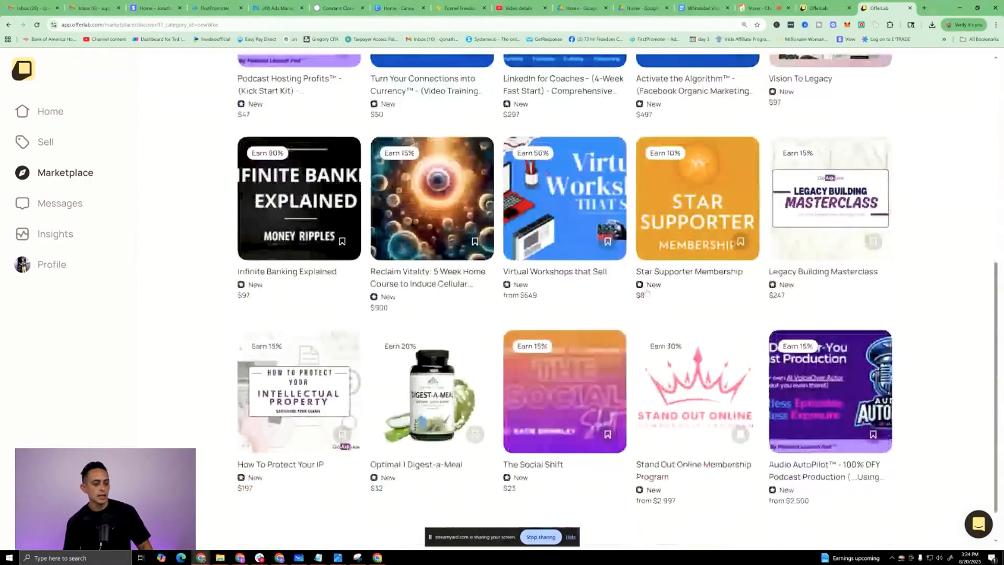
scroll(down, 3)
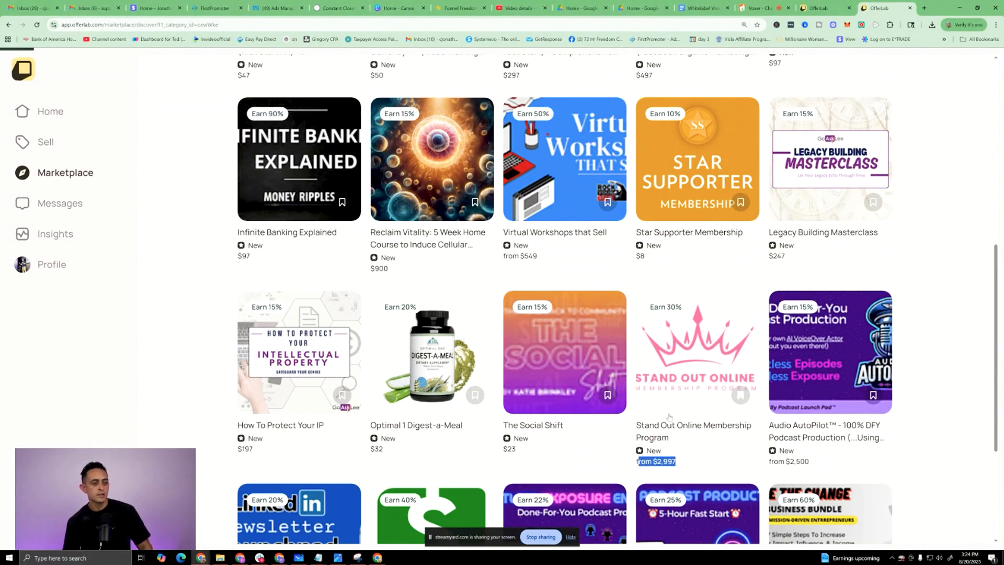
- Preview the Stand Out Online Membership Program offer, then return and continue browsing the coaching results
click(697, 351)
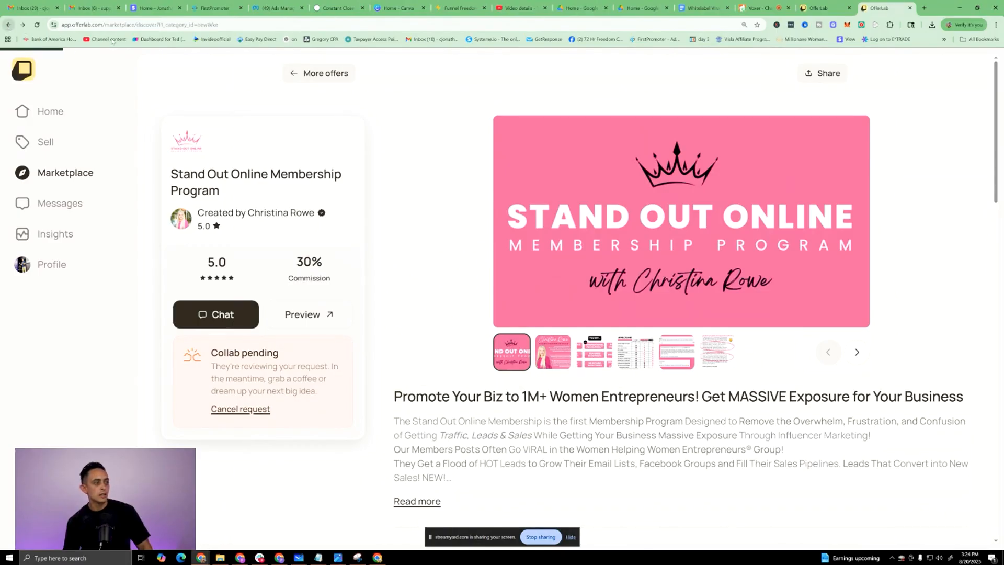
click(318, 73)
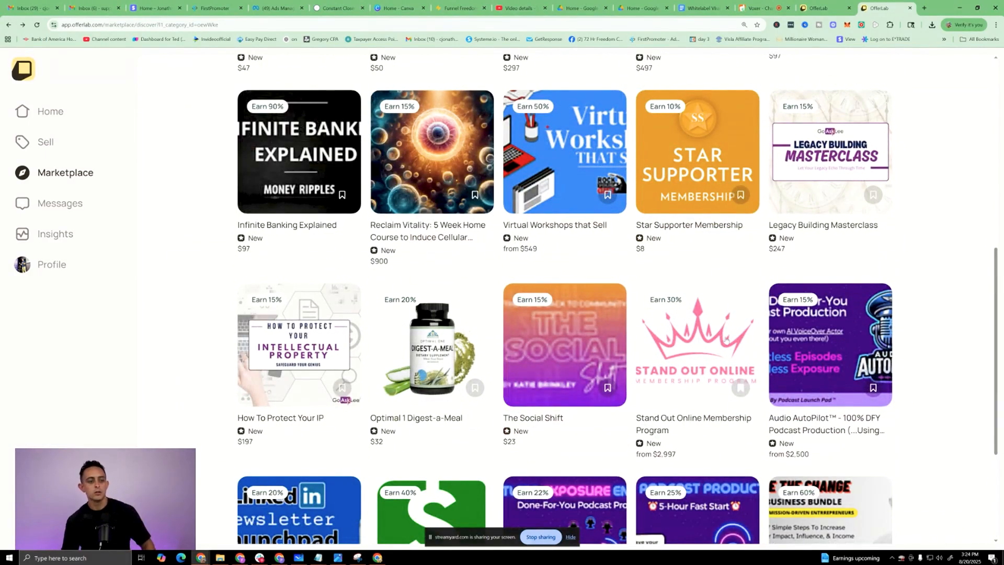
scroll(down, 3)
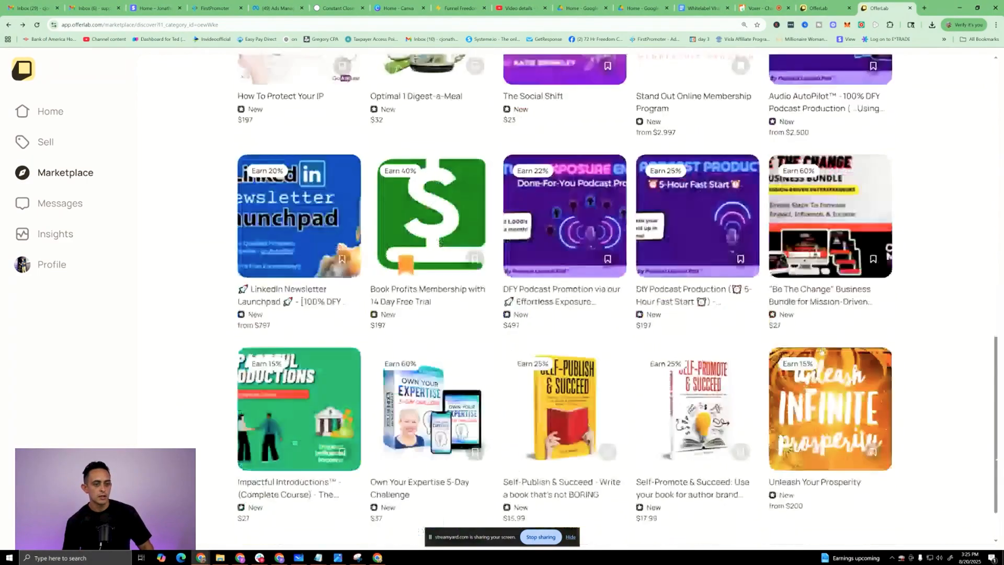
scroll(down, 3)
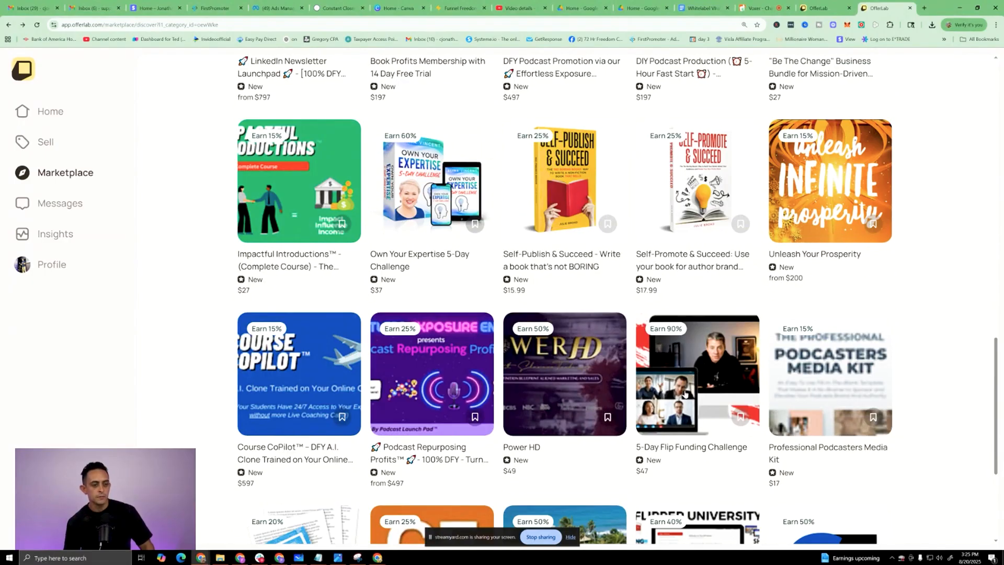
- Request to promote the 5-Day Flip Funding Challenge with a message about promoting it and creating a funnel
click(696, 374)
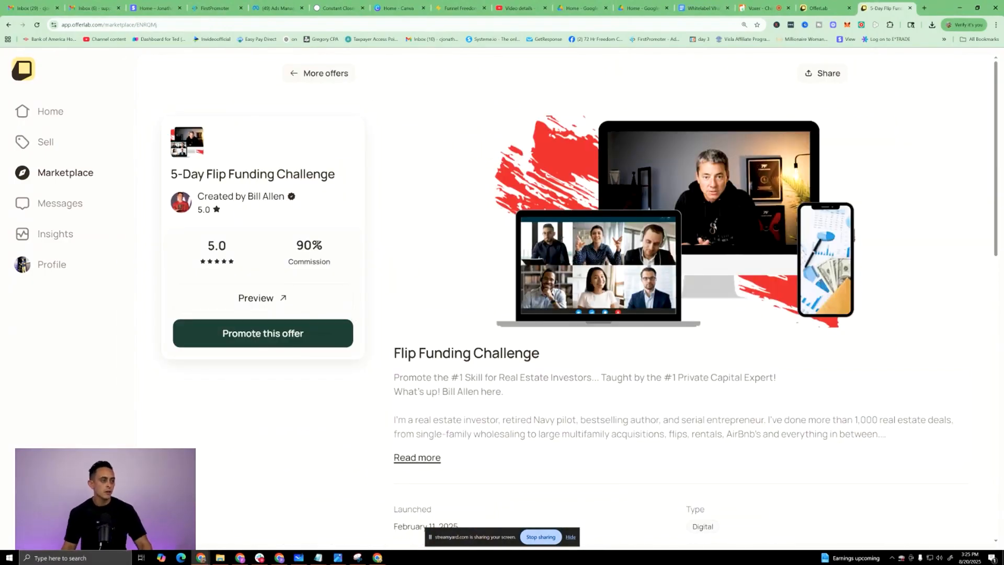
click(262, 334)
text(Hello. I wou)
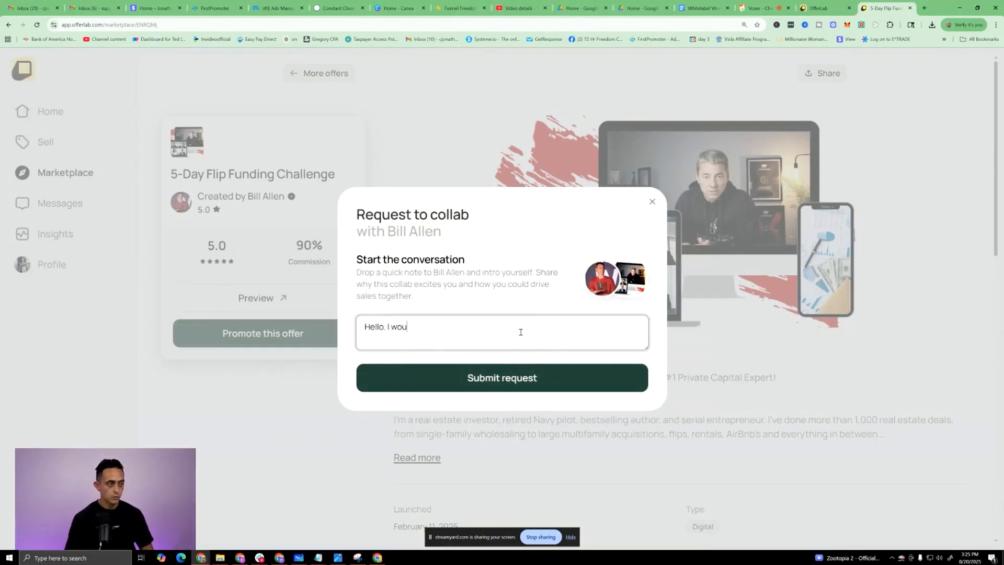
text(ld love to promote this to my audience)
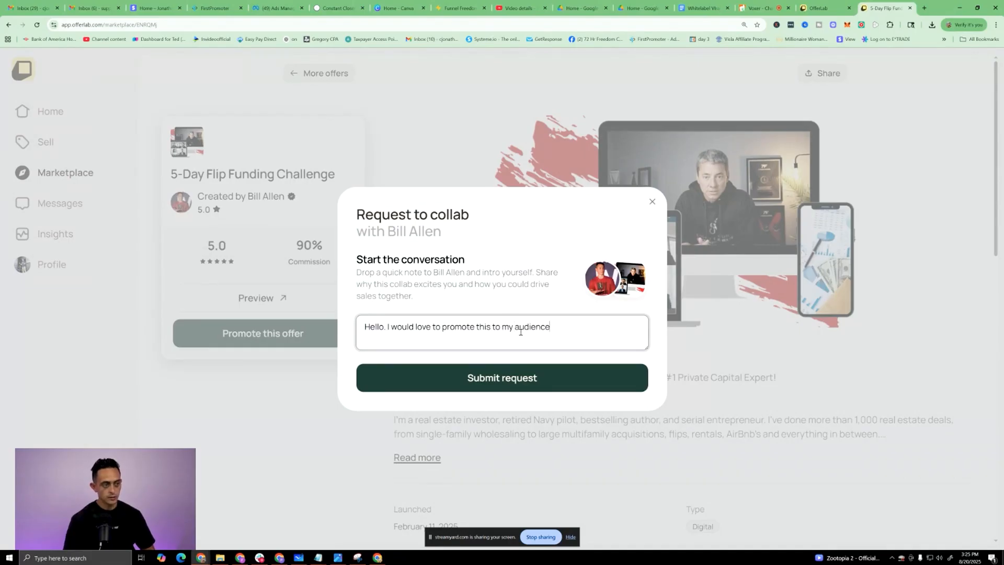
text(and createa a super funnel with your)
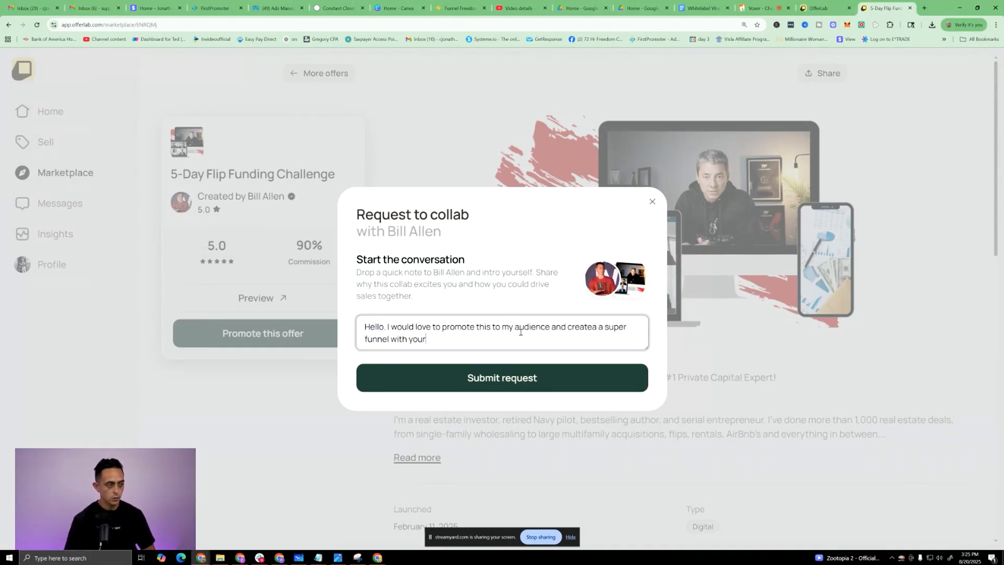
text(product)
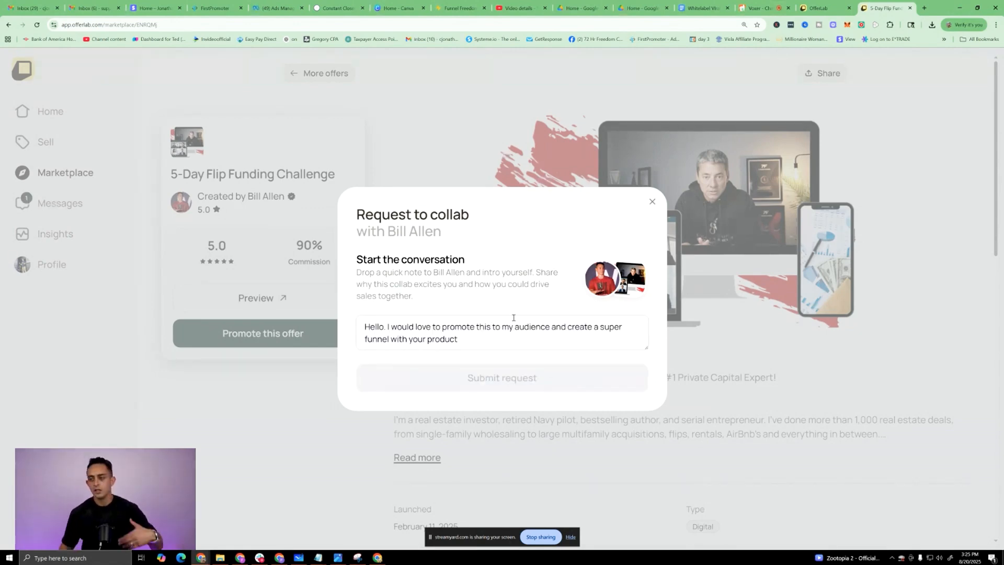
click(501, 378)
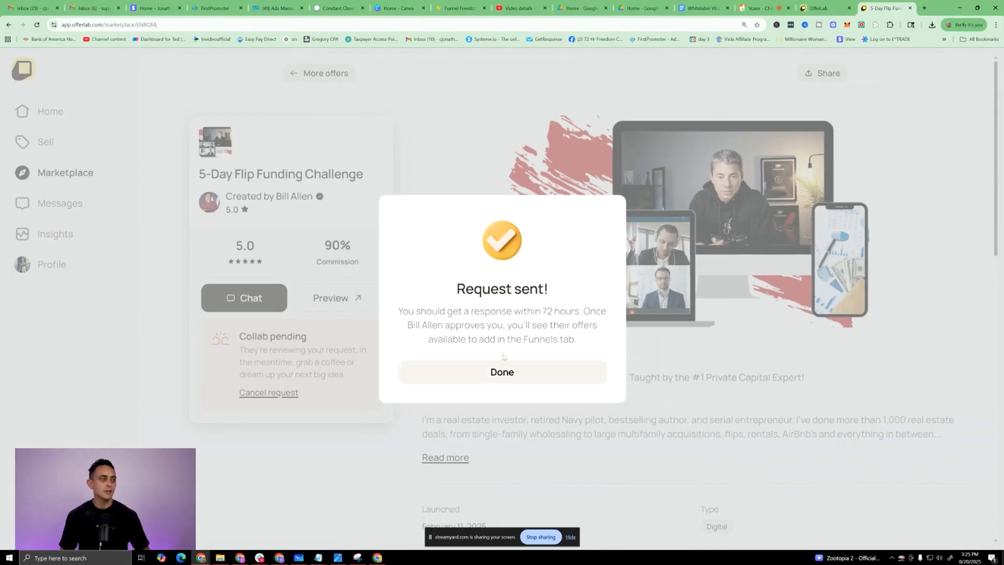
click(502, 373)
text(jonathan montoya)
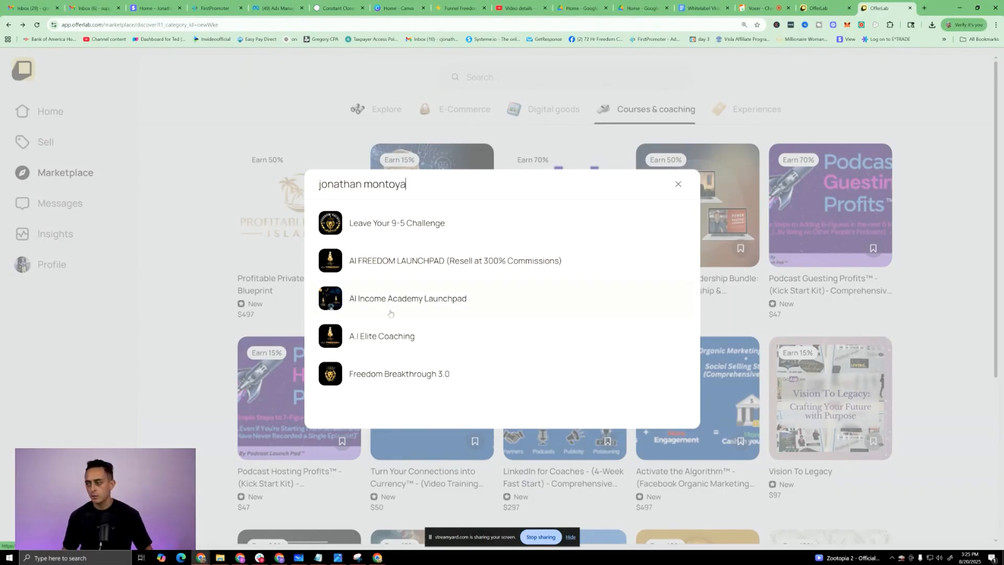
- Find Infinite Banking Explained in the marketplace and submit a collaboration request to promote it
click(678, 183)
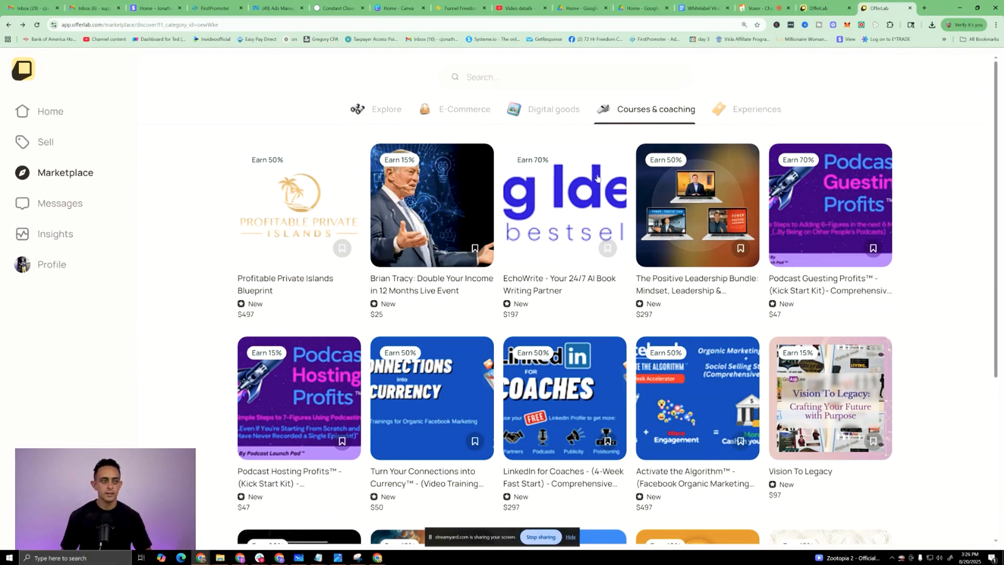
scroll(down, 3)
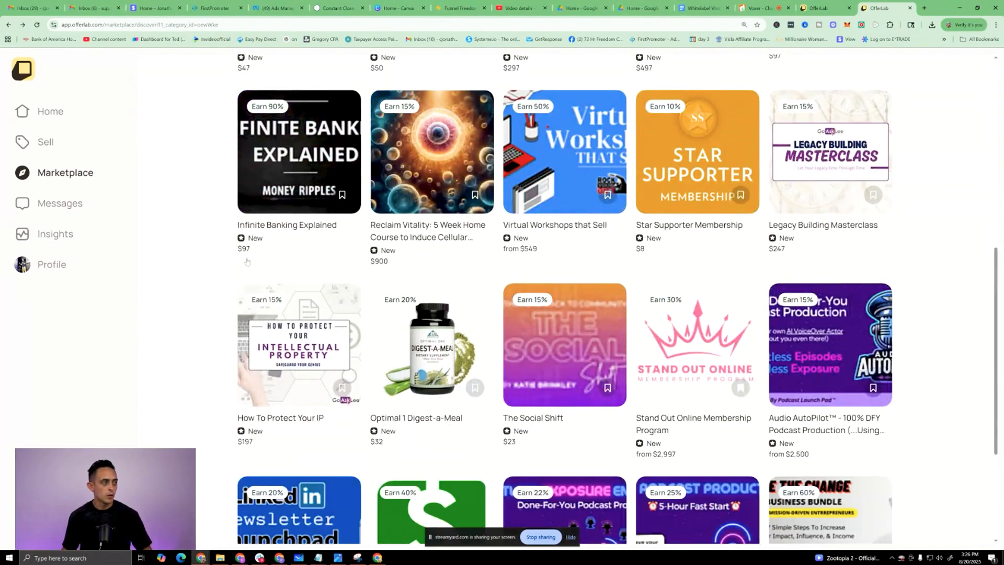
click(299, 152)
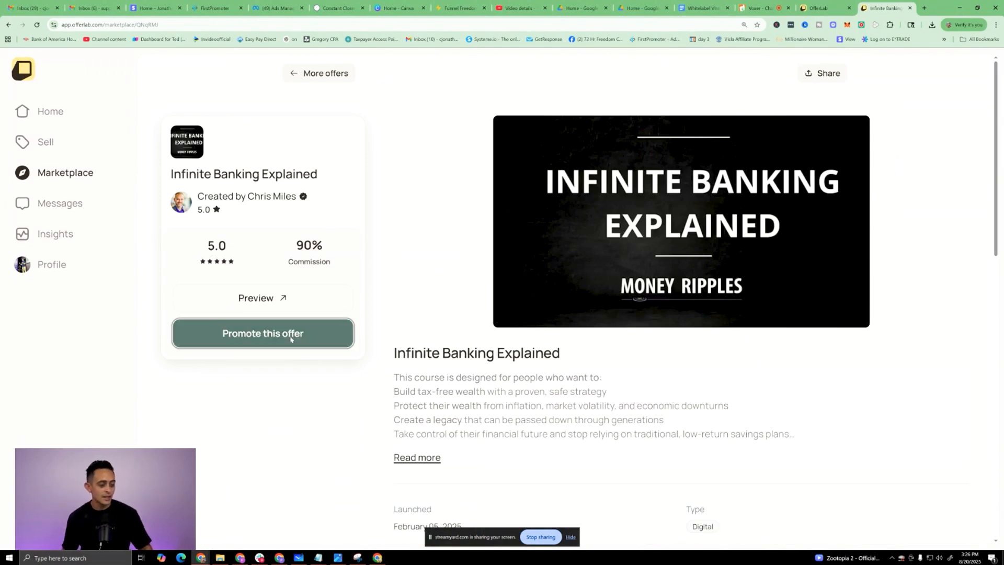
click(262, 334)
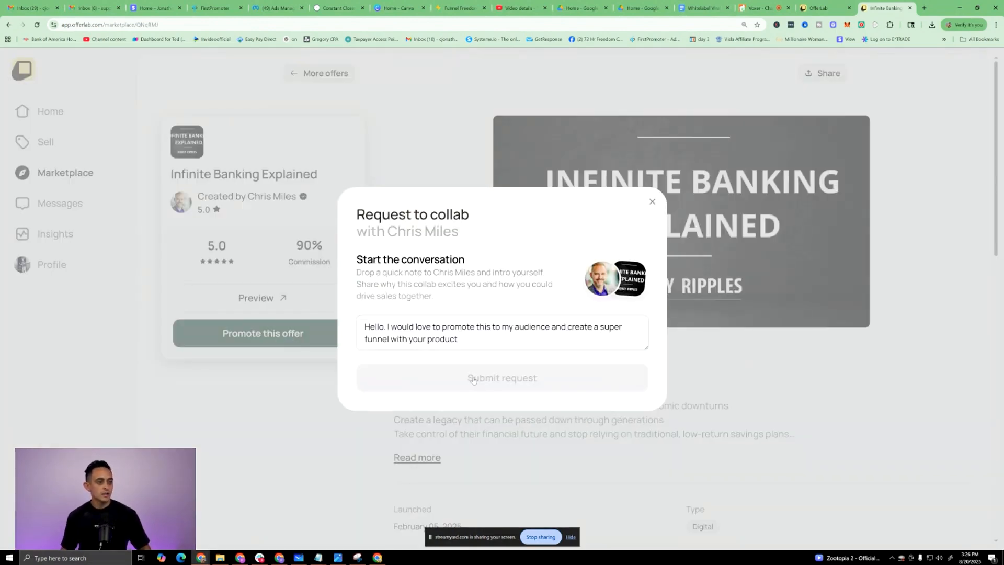
click(502, 377)
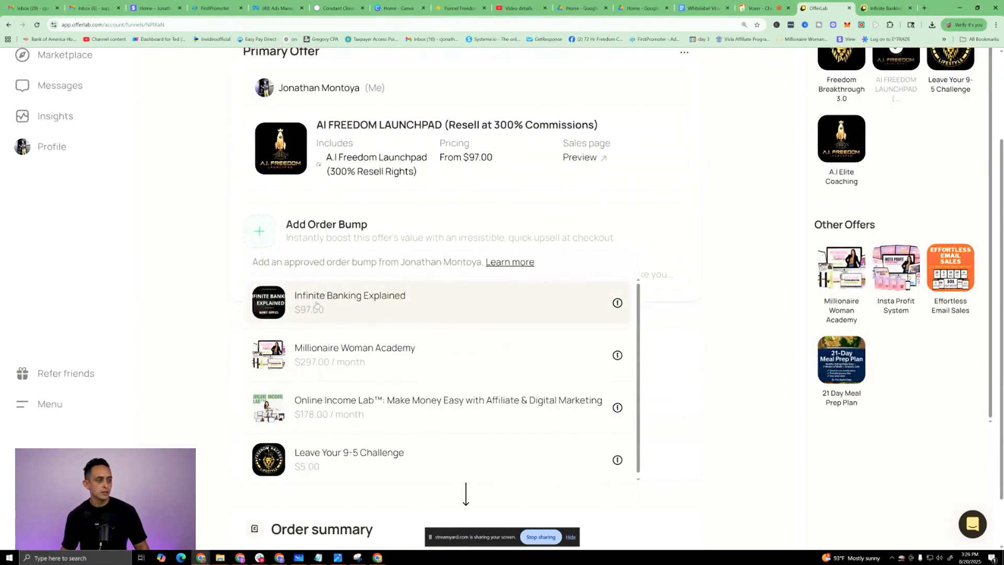
mouse_move(327, 462)
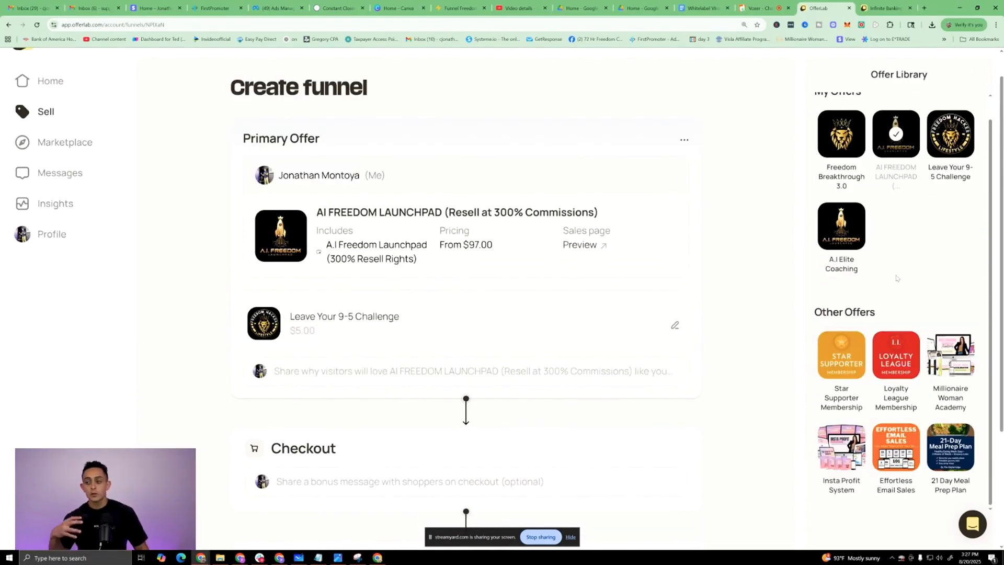
- Scroll the funnel to the order bump below the AI FREEDOM LAUNCHPAD primary offer
scroll(down, 3)
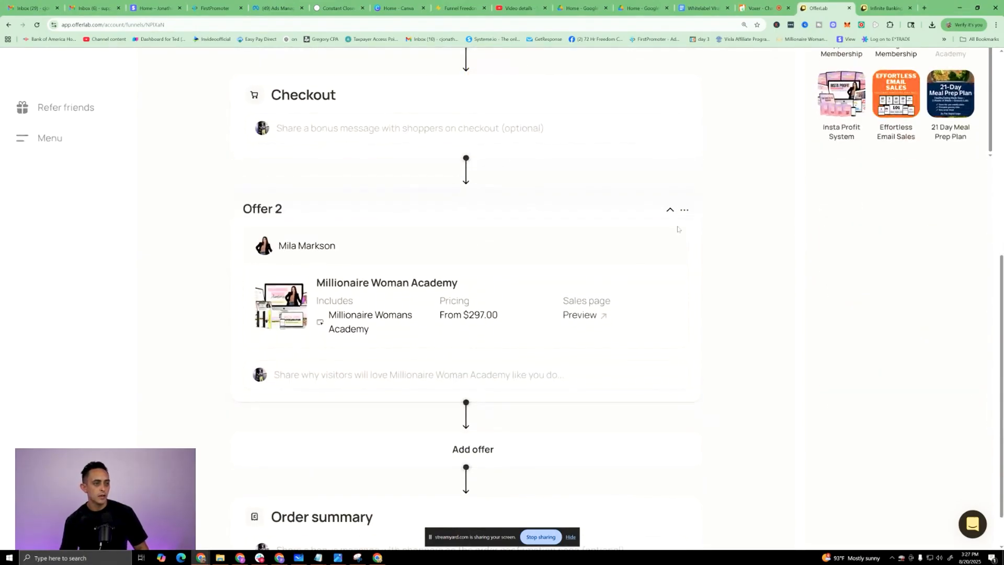
- Add Millionaire Woman Academy, Insta Profit System and Effortless Email Sales from Other Offers as post-checkout upsells
double_click(261, 238)
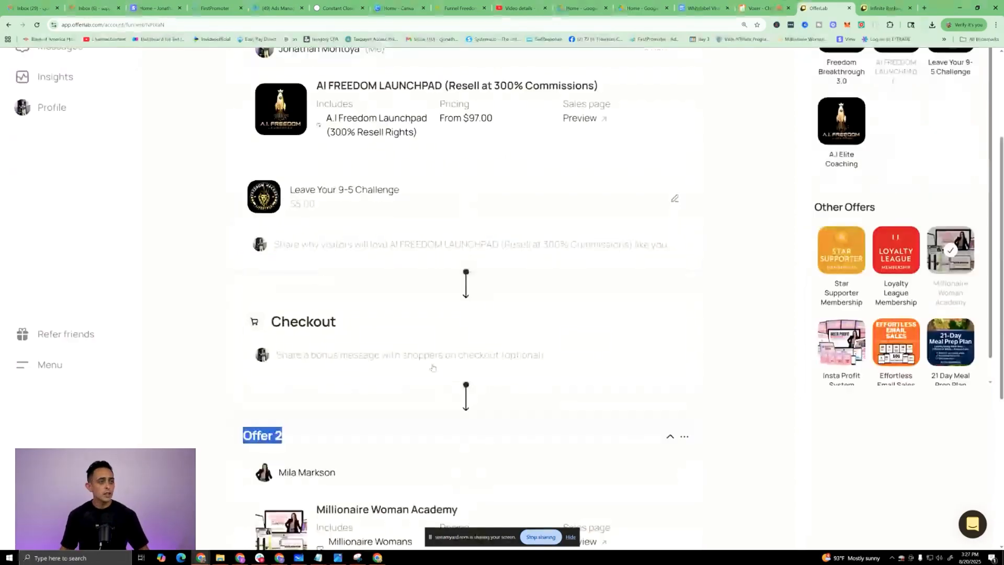
scroll(down, 3)
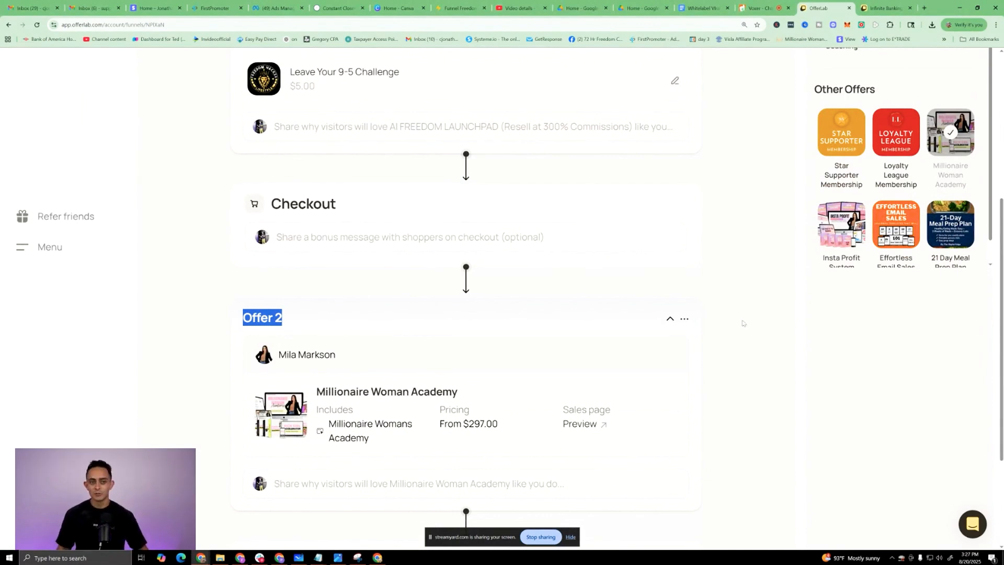
scroll(down, 3)
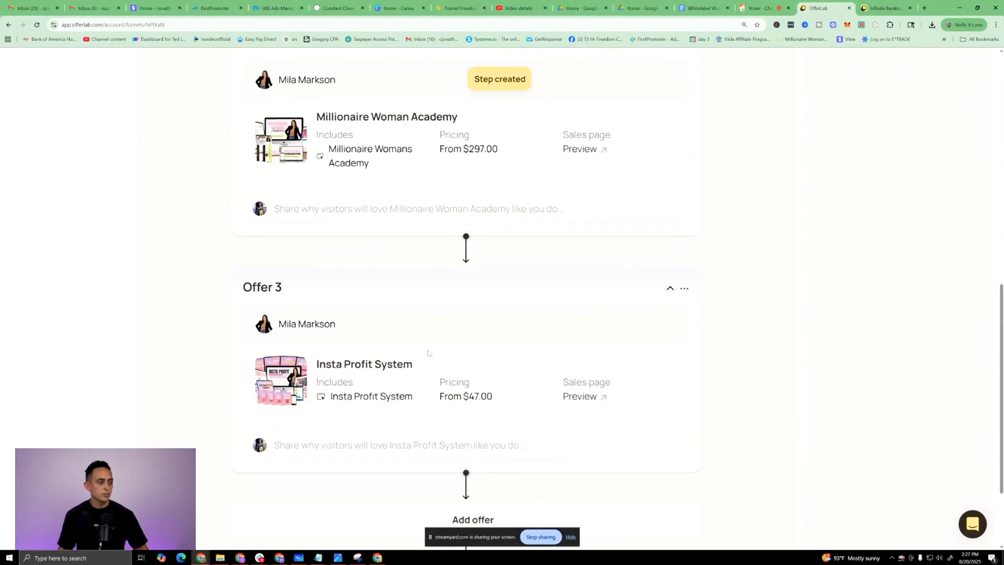
scroll(down, 3)
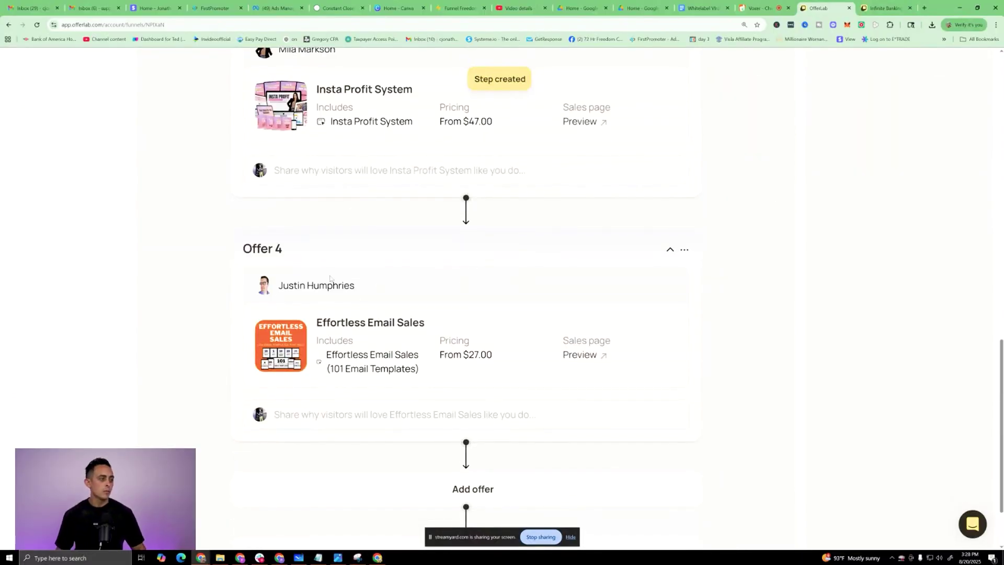
scroll(down, 3)
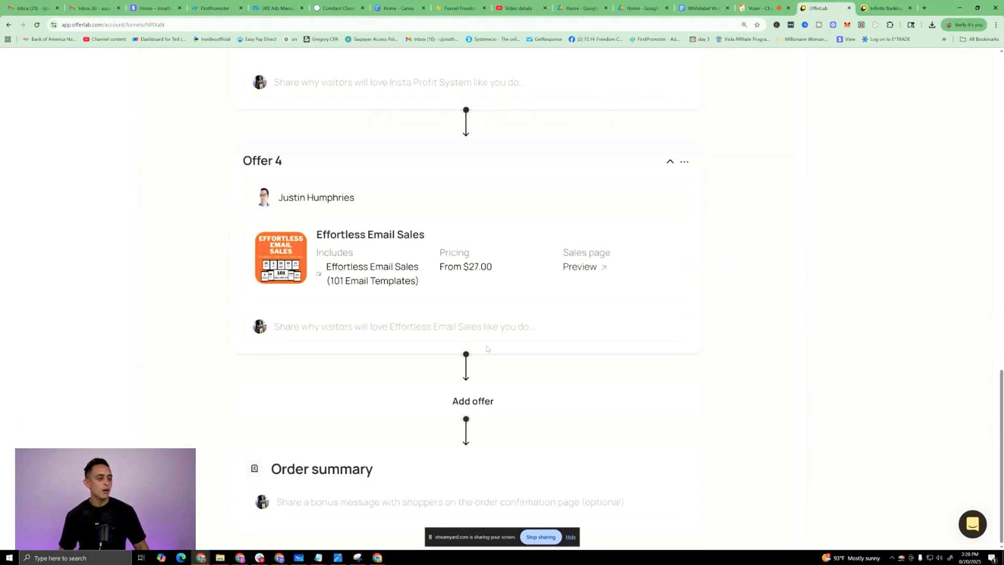
mouse_move(505, 363)
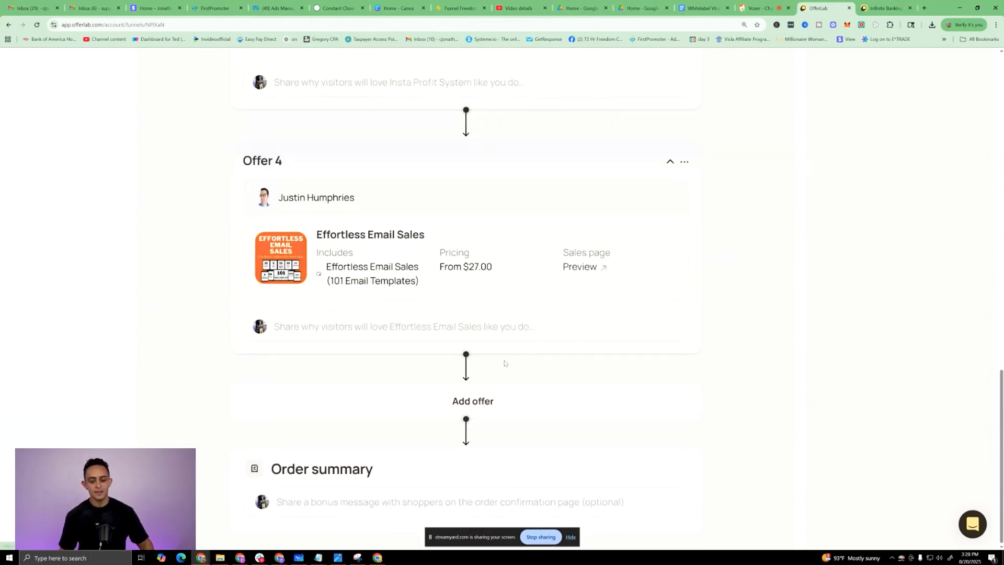
click(472, 401)
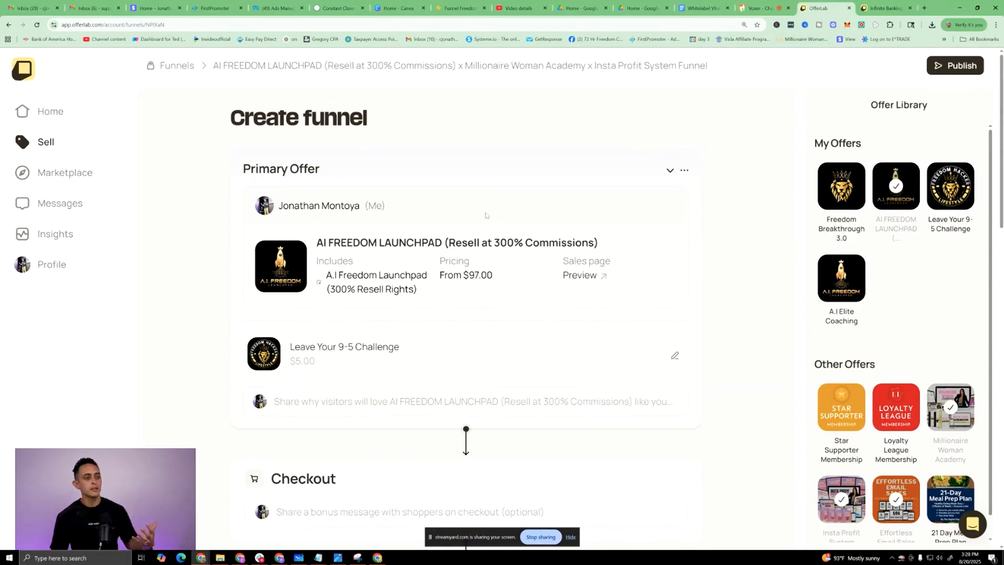
scroll(down, 3)
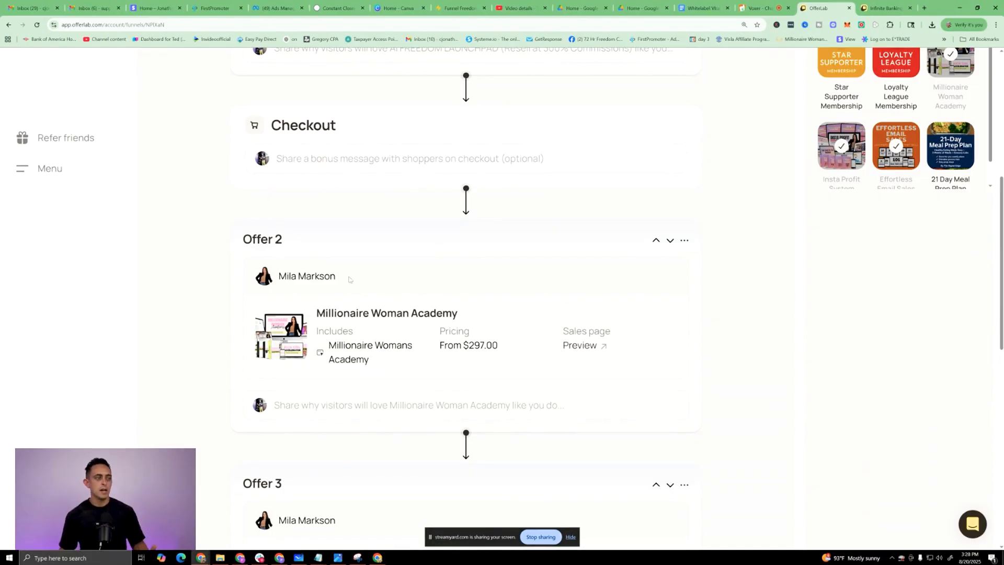
double_click(306, 276)
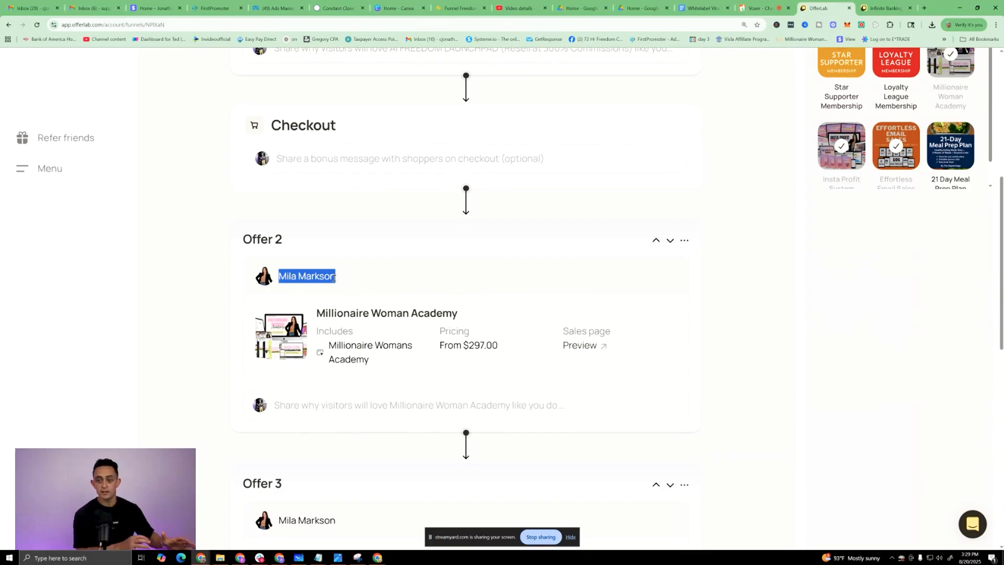
scroll(down, 3)
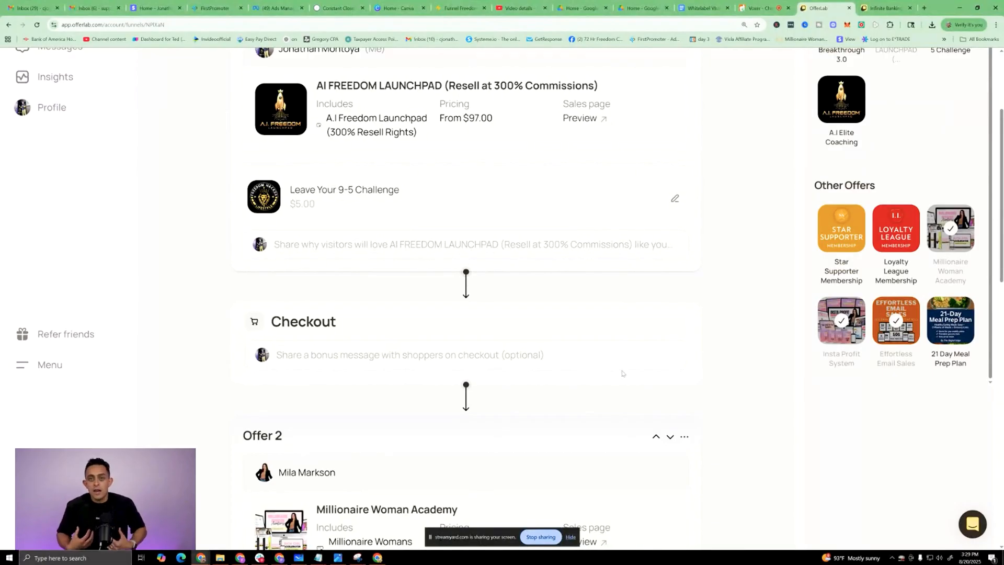
mouse_move(445, 333)
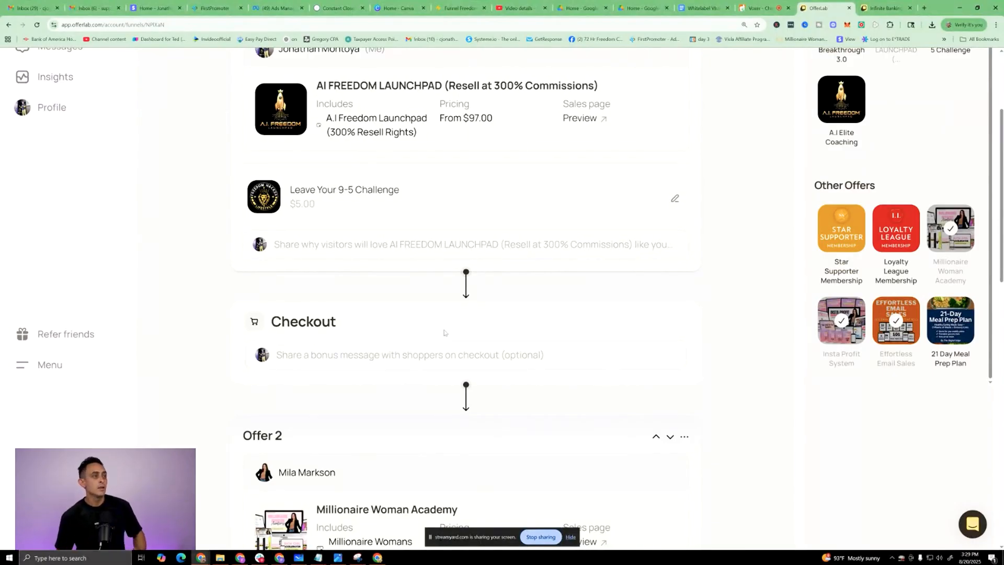